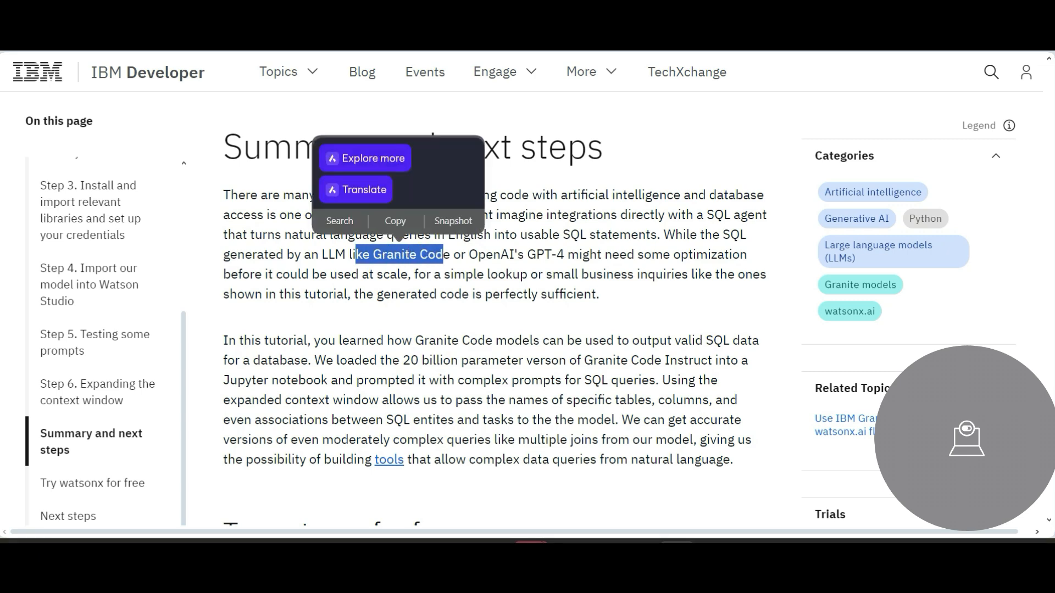
{"action": "scroll", "scroll_direction": "down", "scroll_amount": 3}
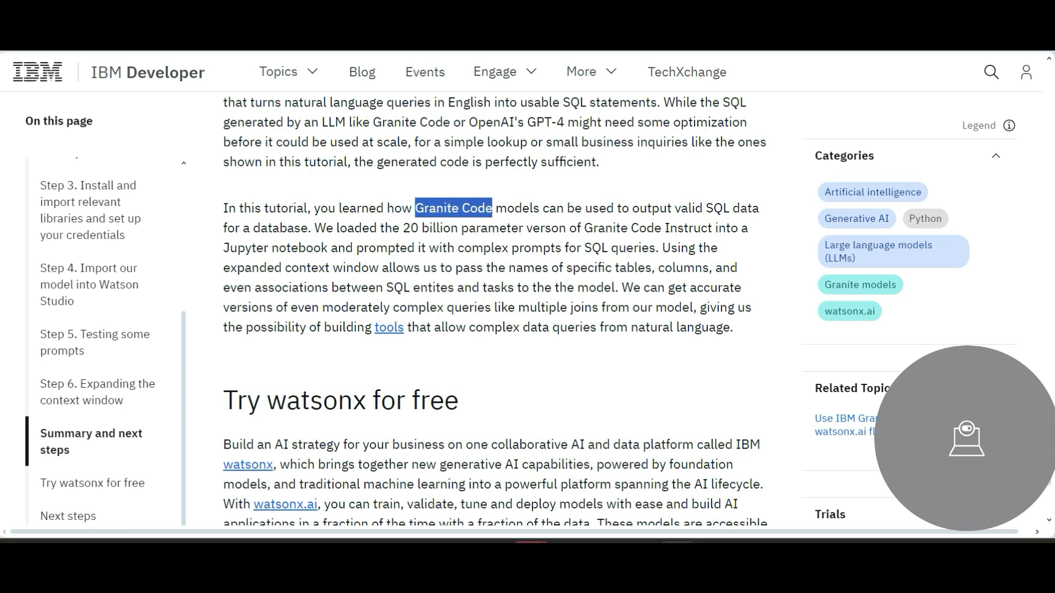
{"action": "scroll", "scroll_direction": "down", "scroll_amount": 3}
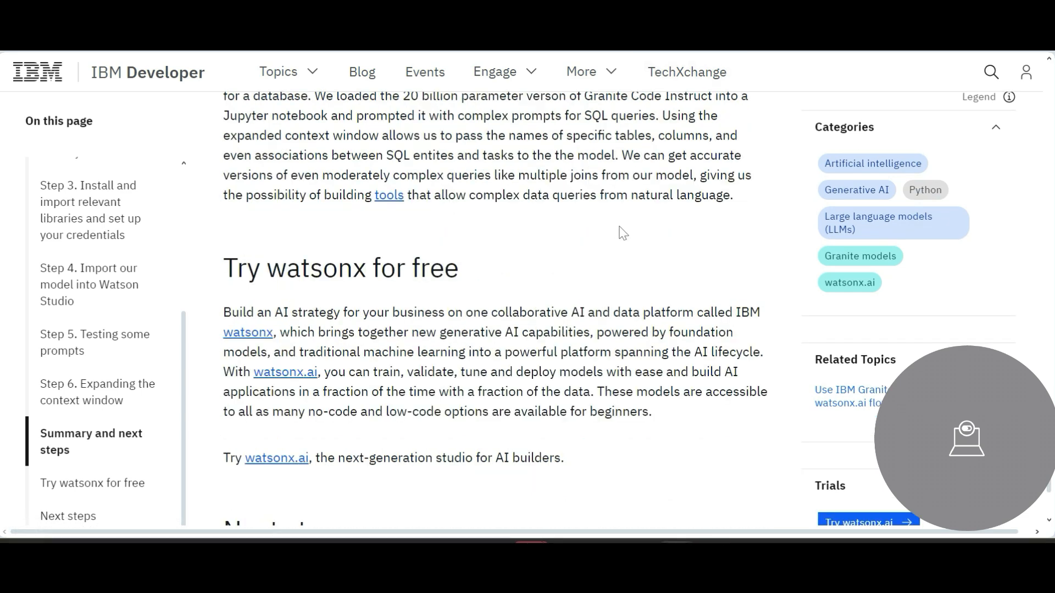